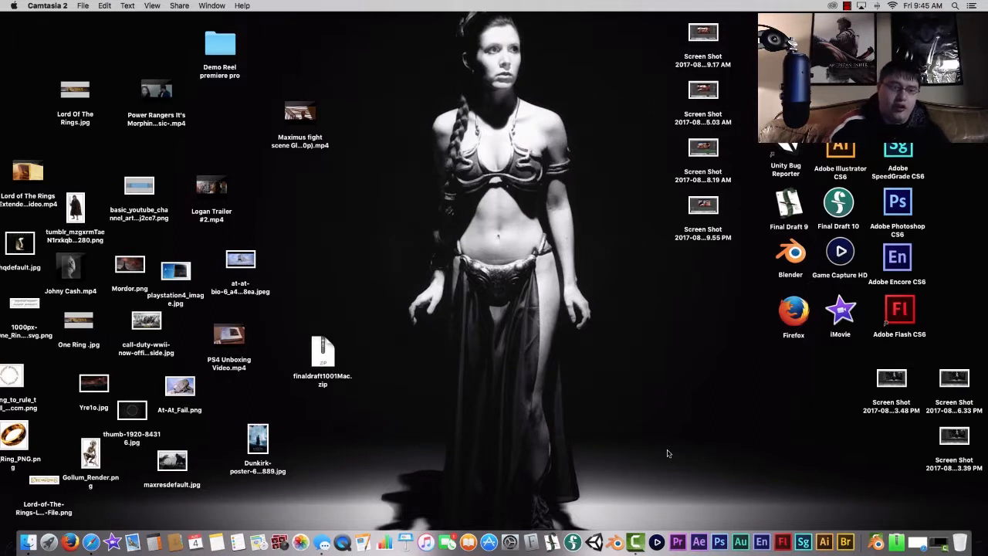
mouse_move(673, 486)
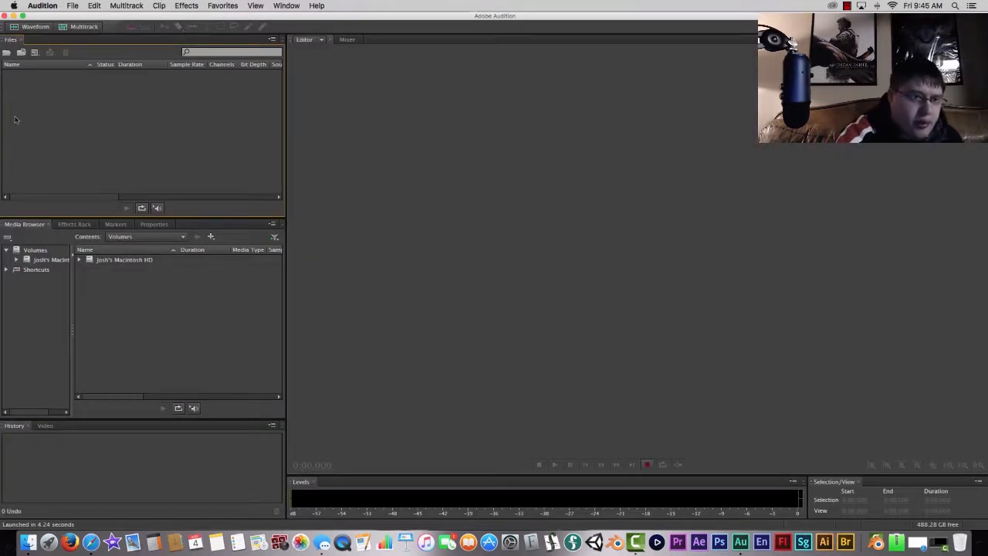
Step: Start a new multitrack session named Test from the File menu
click(73, 6)
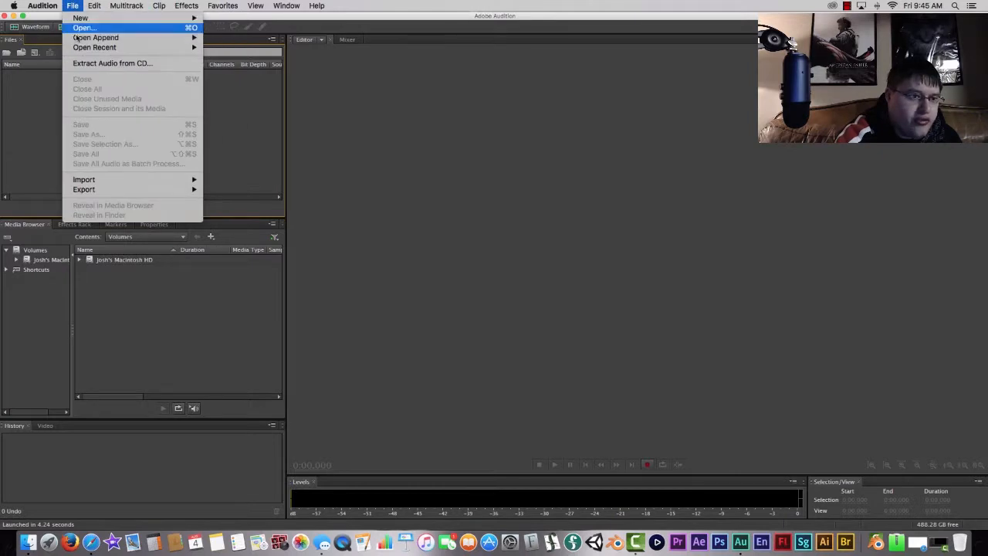
mouse_move(80, 17)
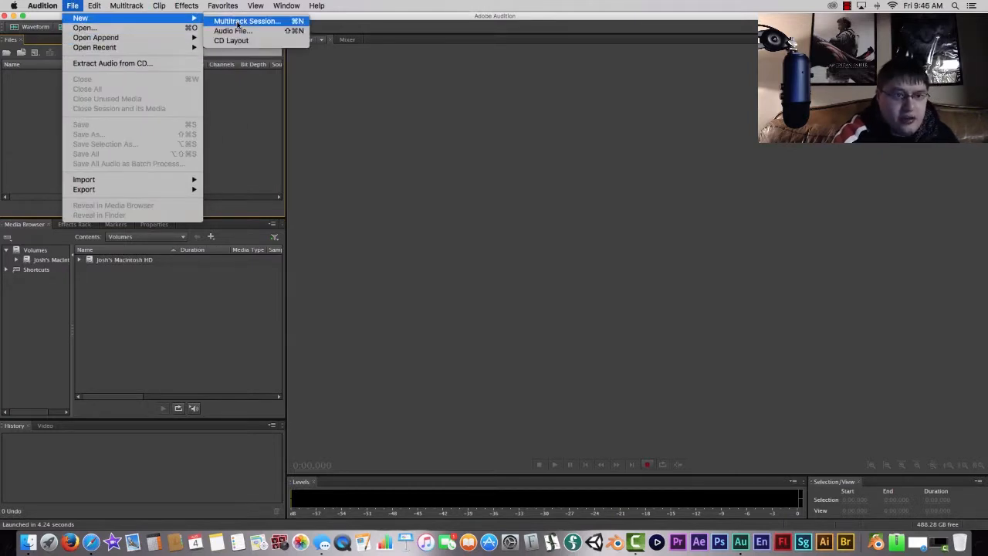
click(246, 20)
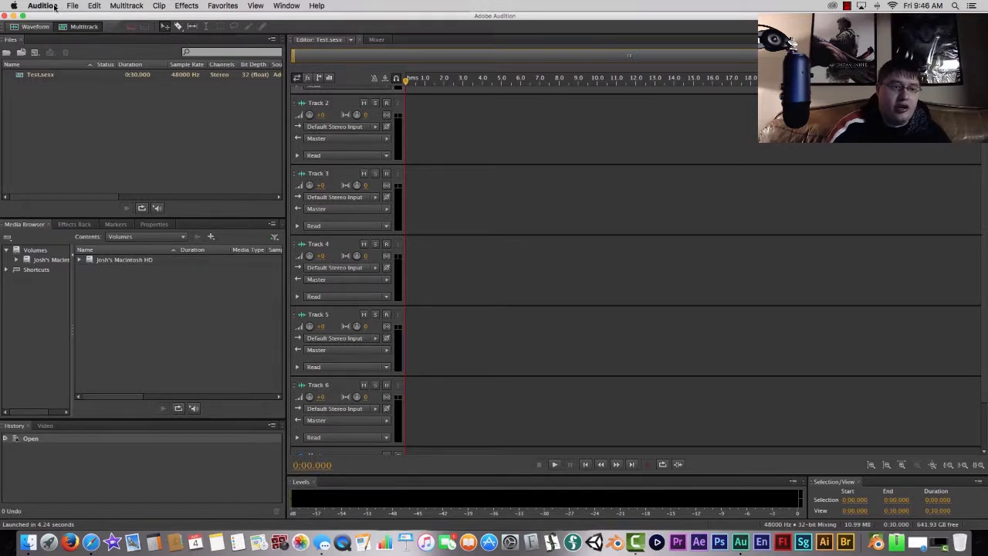
Step: Create a new audio file named 'Test', keeping 48000 Hz stereo 32-bit float
click(72, 6)
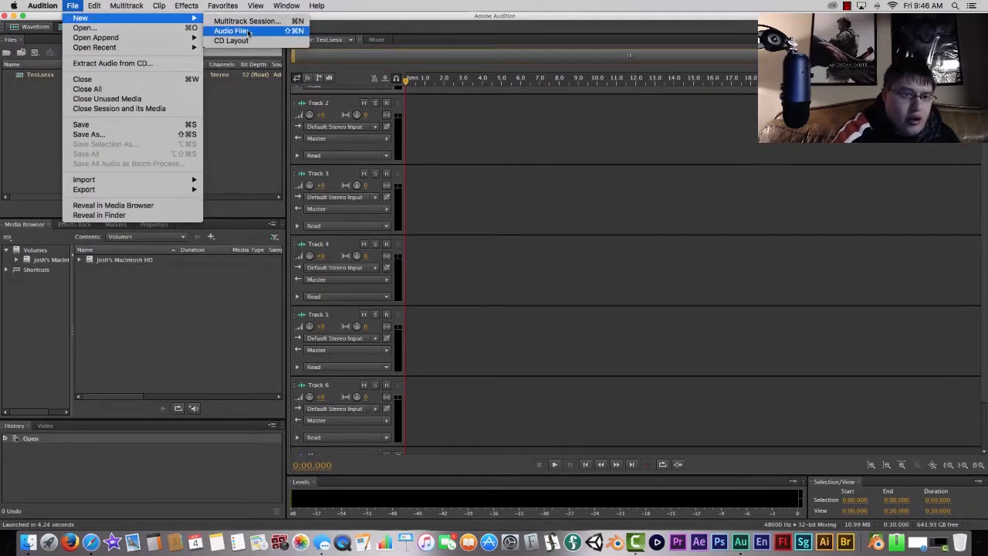
click(232, 31)
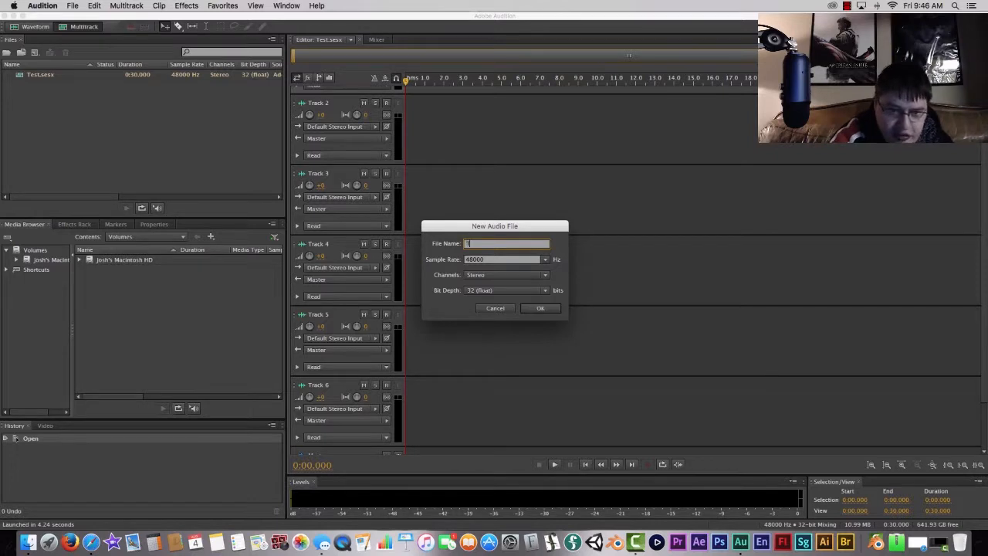
text(Test)
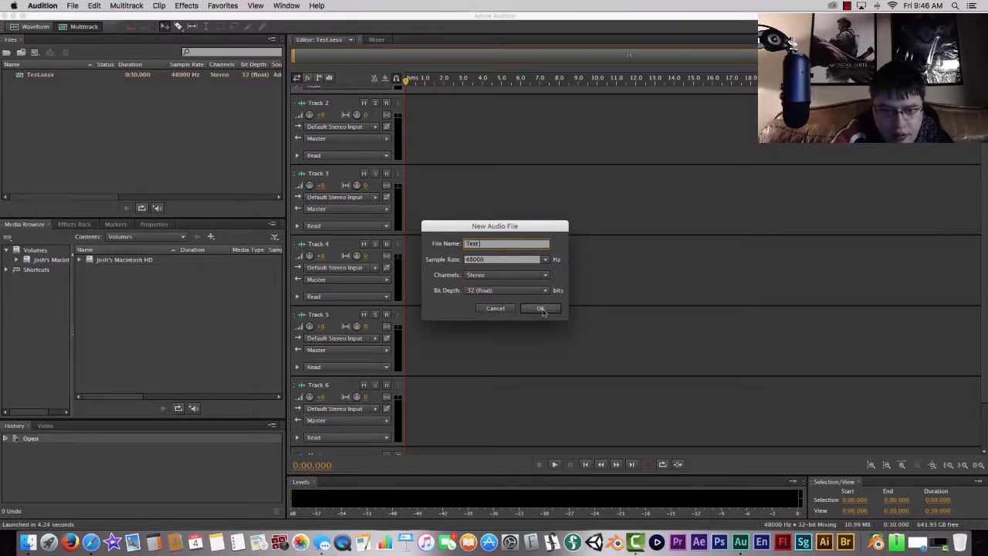
click(540, 308)
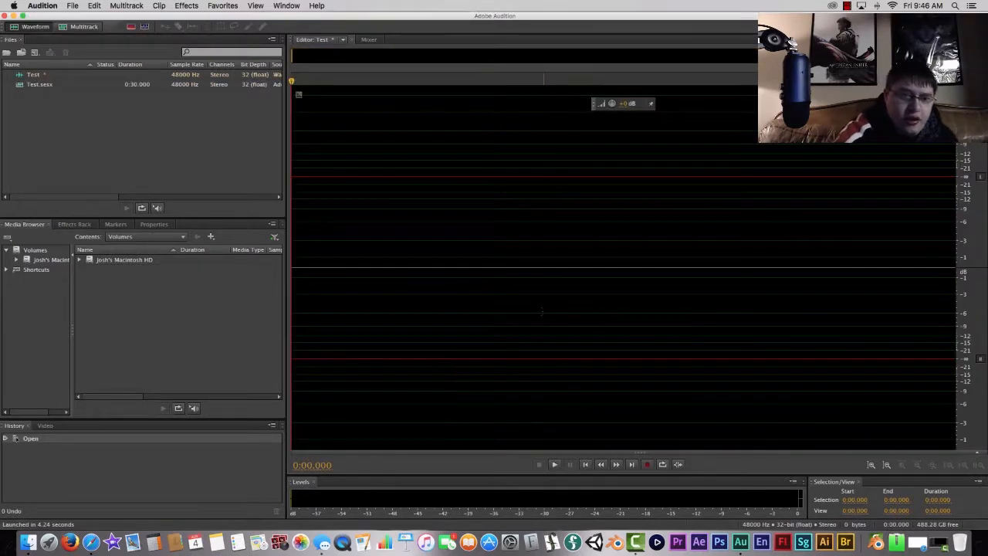
Step: Set Default Input to Yeti Stereo Microphone in Audio Hardware preferences and confirm
click(42, 5)
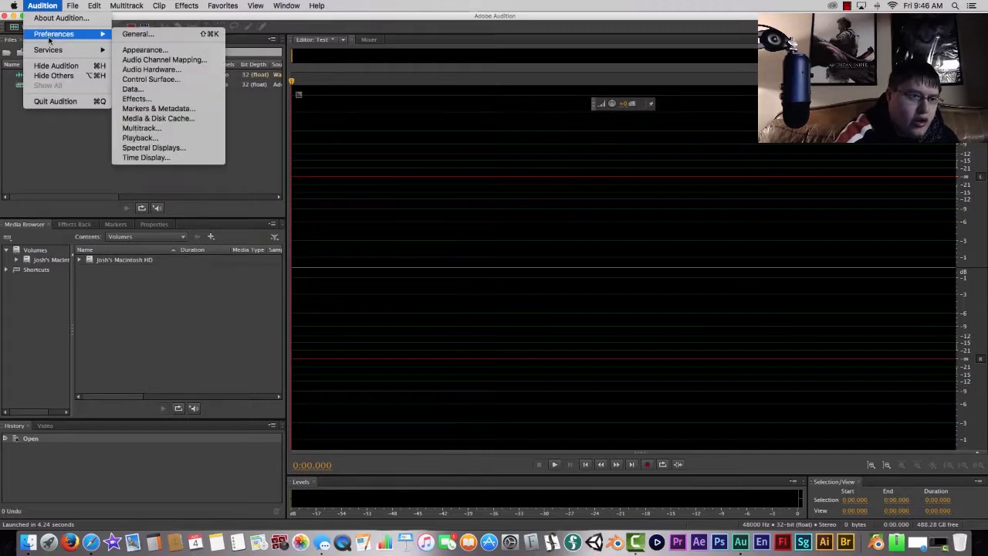
mouse_move(145, 50)
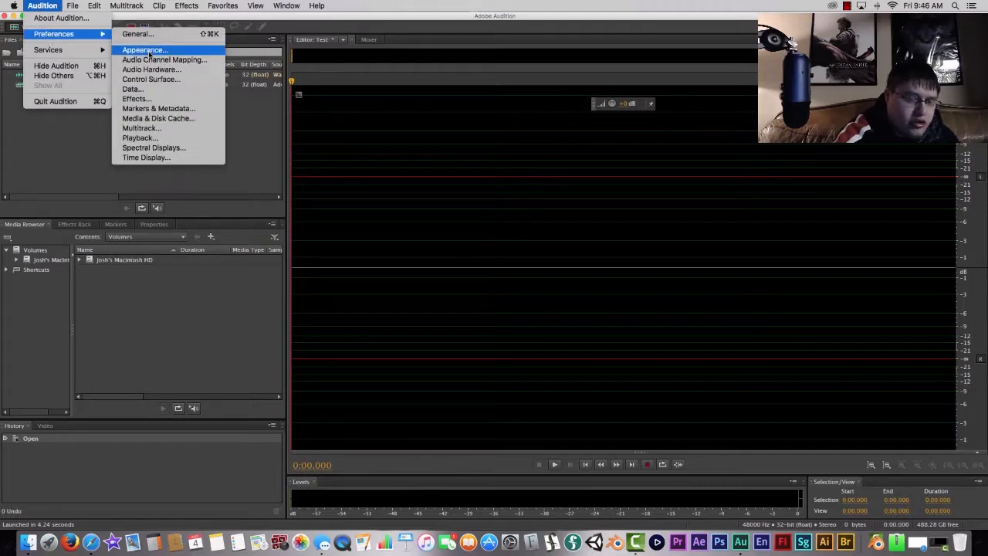
click(151, 68)
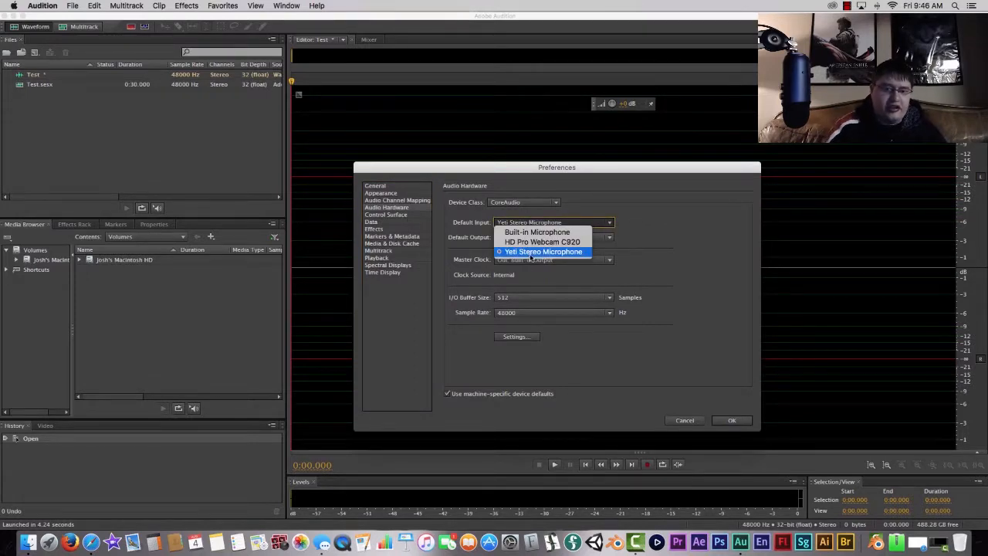
mouse_move(542, 241)
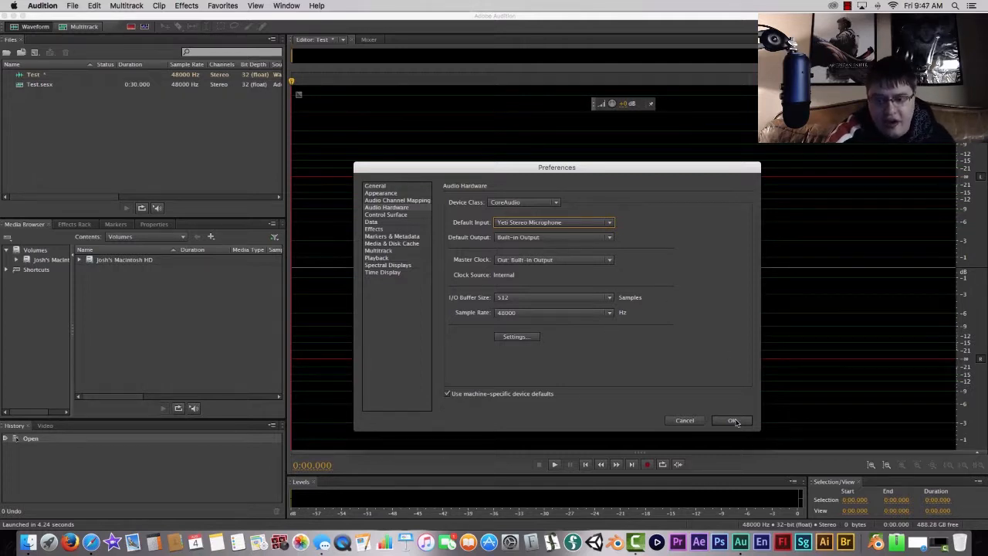
click(732, 420)
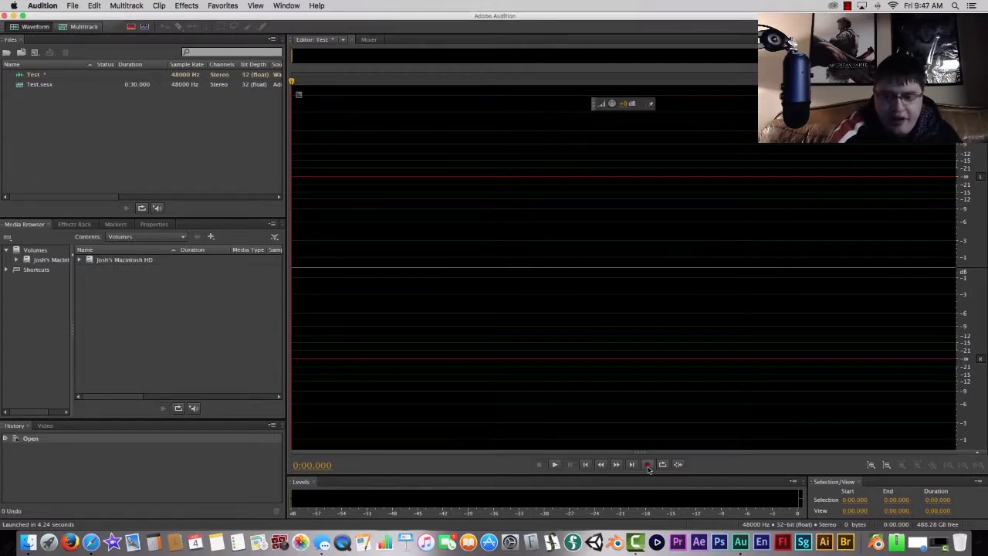
mouse_move(649, 464)
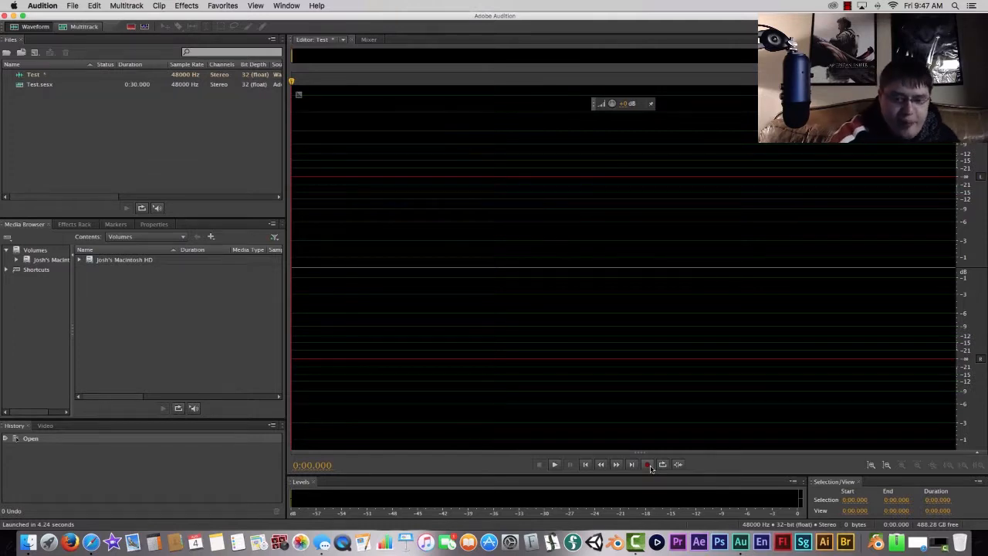
Step: Start recording a spoken voice take into Test from the Yeti microphone
click(647, 464)
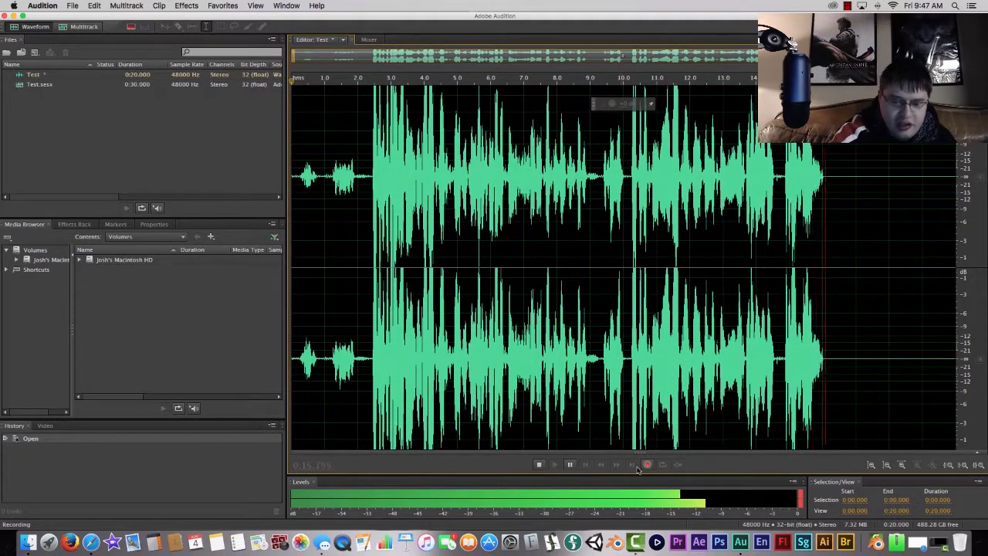
Step: Stop the recording at about 16.7 seconds and play the voice take back
click(539, 464)
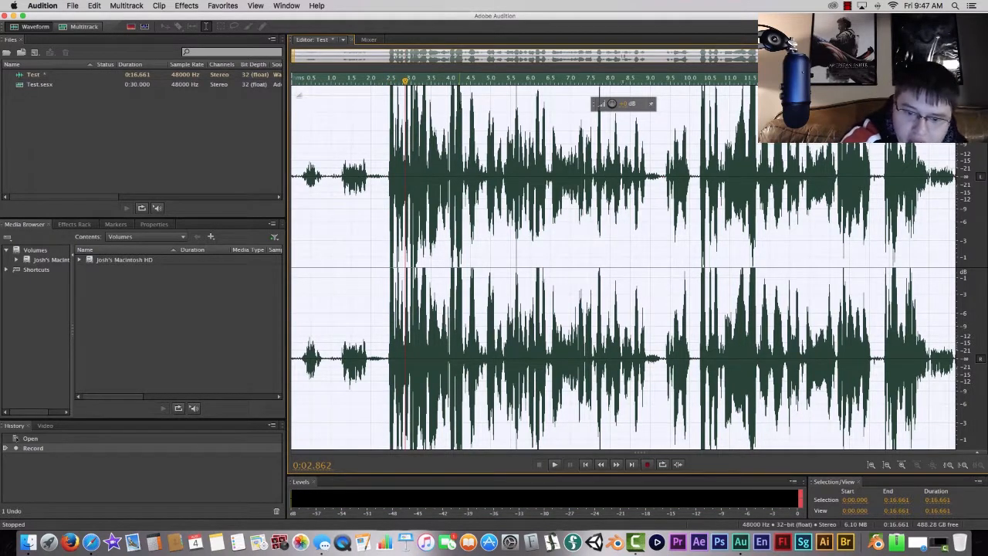
click(554, 464)
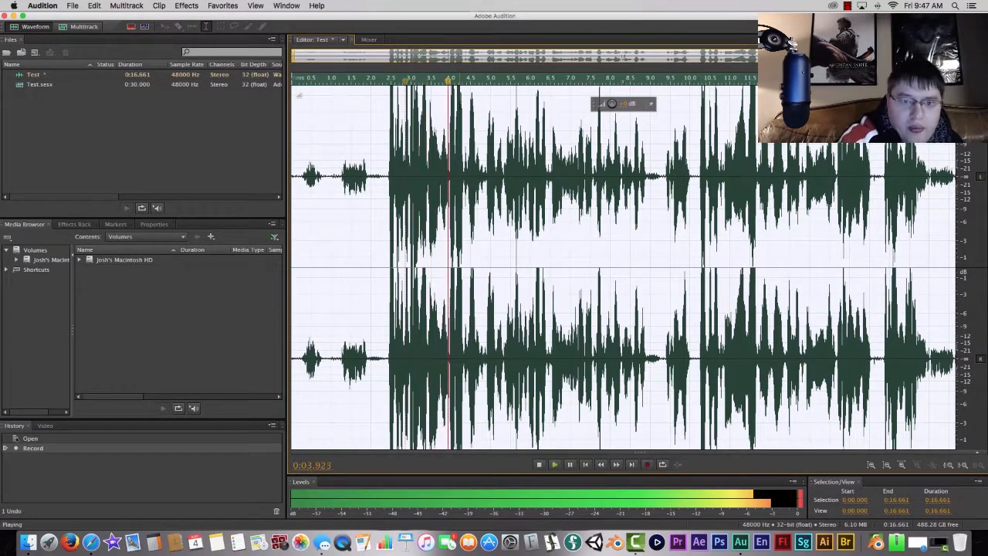